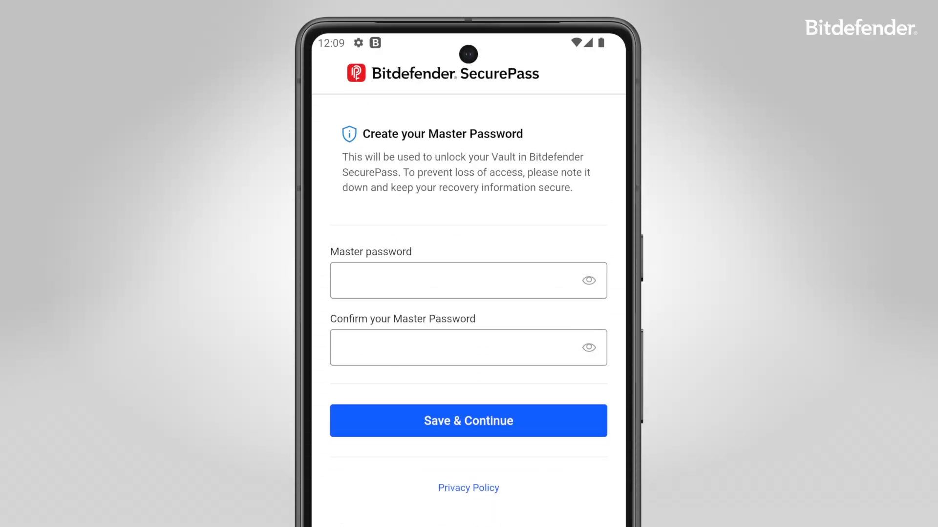
Save the confirmed master password, then enter the vault once the recovery key is issued.
{"action": "left_click", "coordinate": [469, 421]}
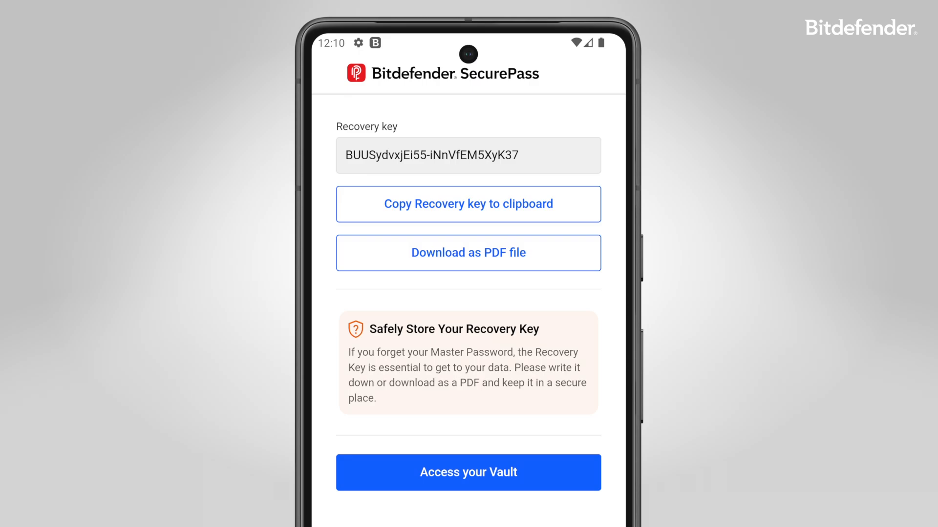
{"action": "left_click", "coordinate": [468, 472]}
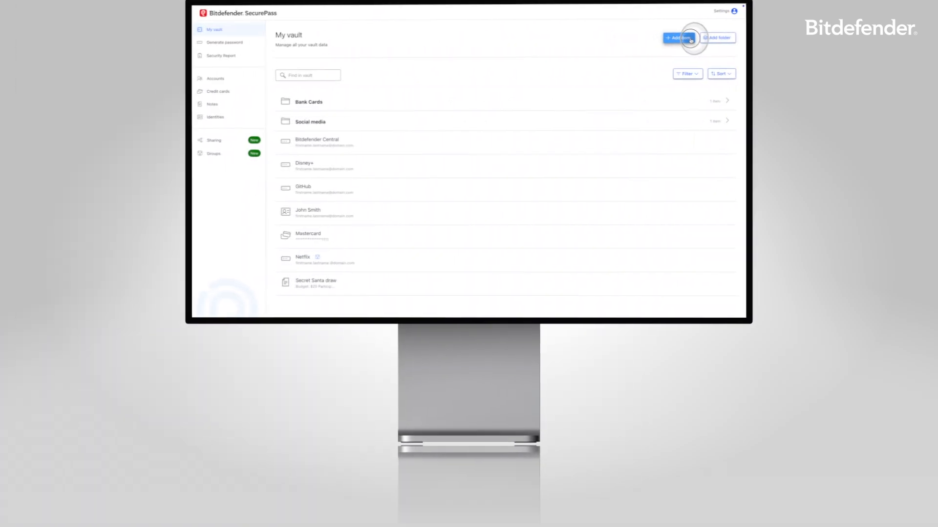
Add a 'Website name' login item and use SecurePass autofill on a website login form.
{"action": "left_click", "coordinate": [678, 38]}
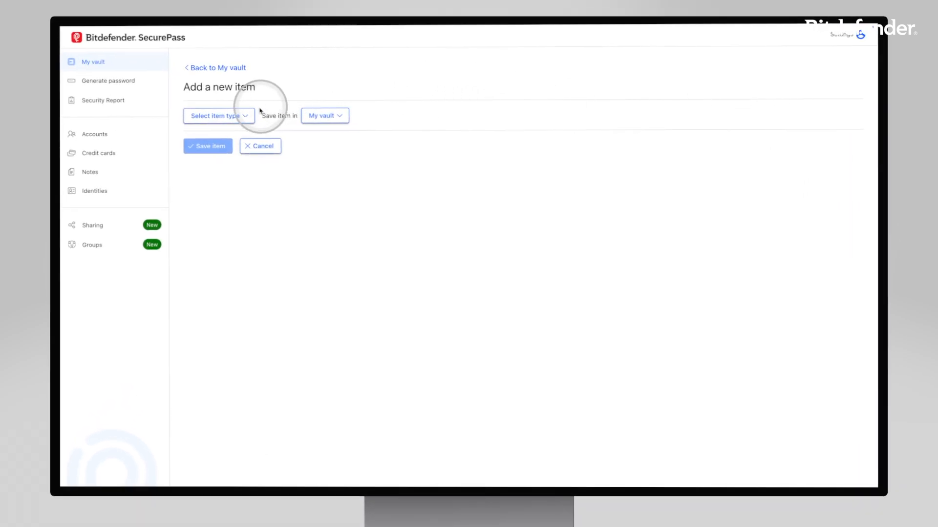
{"action": "left_click", "coordinate": [216, 116]}
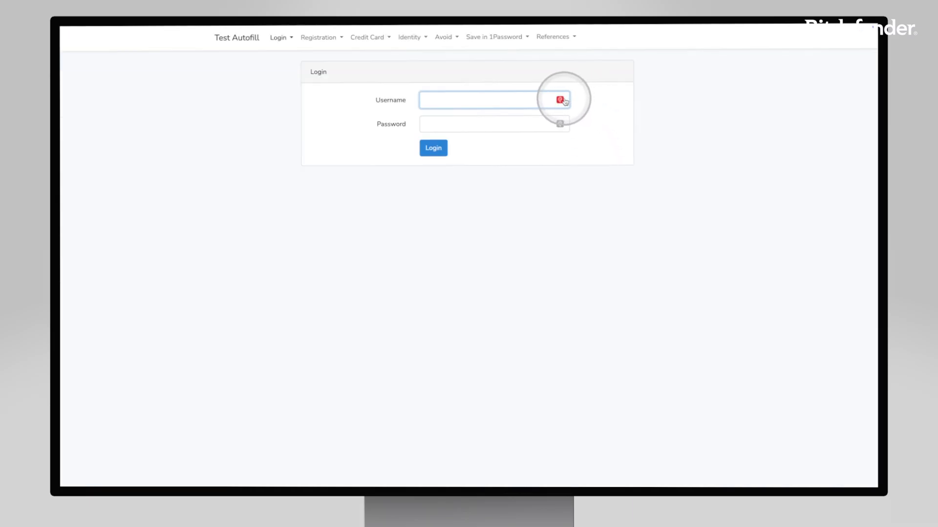
{"action": "left_click", "coordinate": [559, 100]}
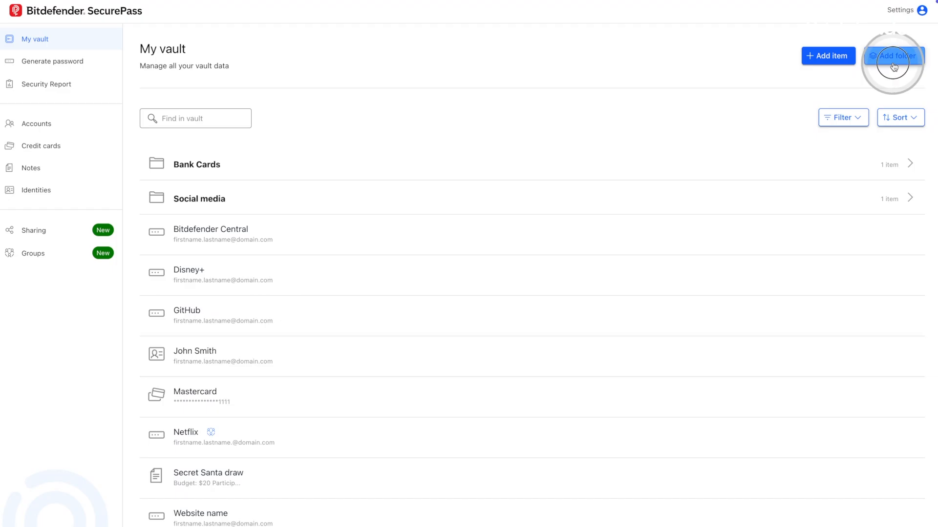
Create the Work folder and move the GitHub account from My vault into it.
{"action": "left_click", "coordinate": [893, 56]}
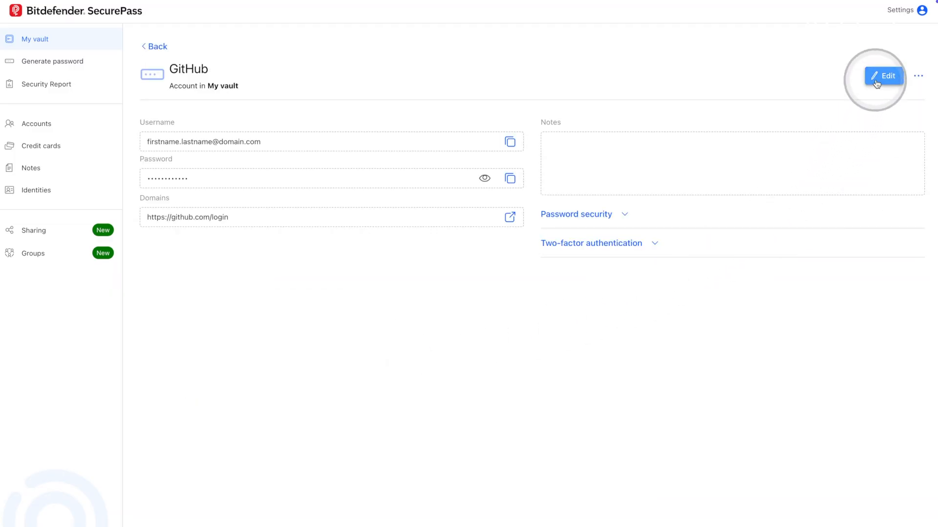
{"action": "left_click", "coordinate": [883, 75]}
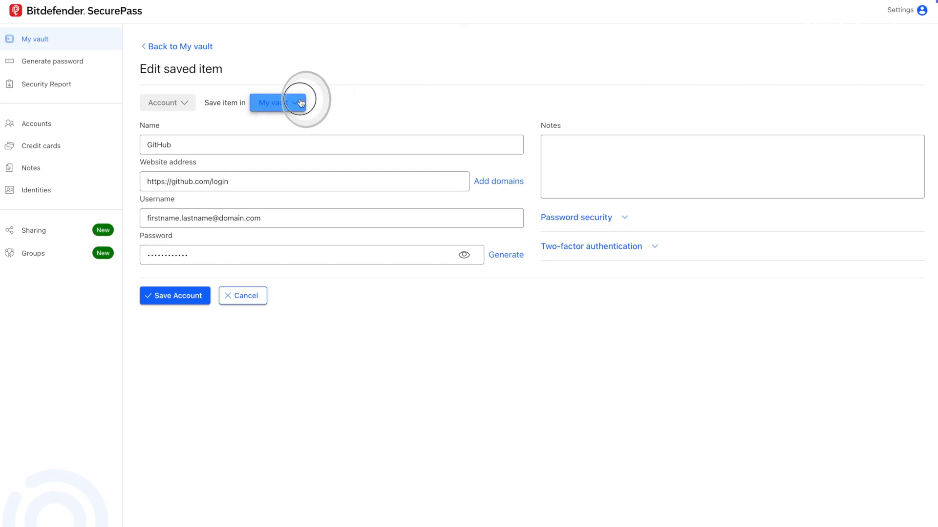
{"action": "left_click", "coordinate": [277, 103]}
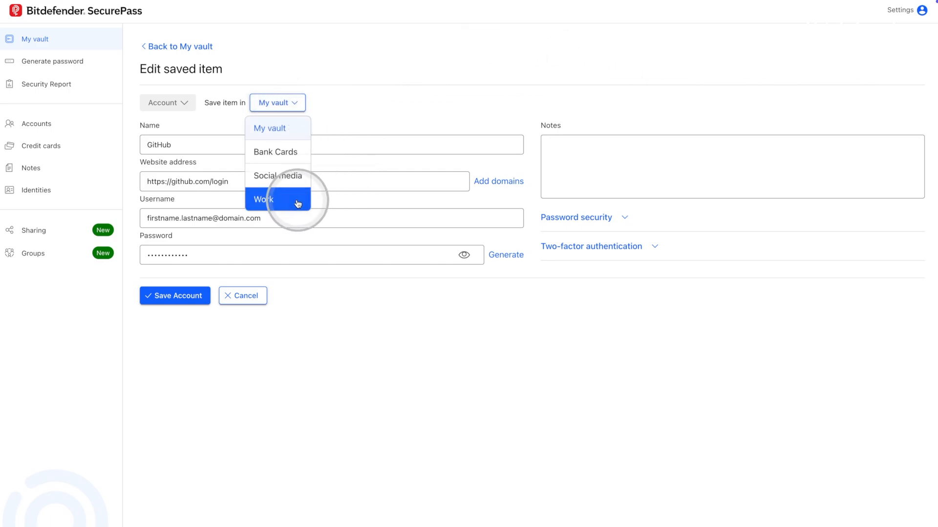
{"action": "left_click", "coordinate": [272, 199]}
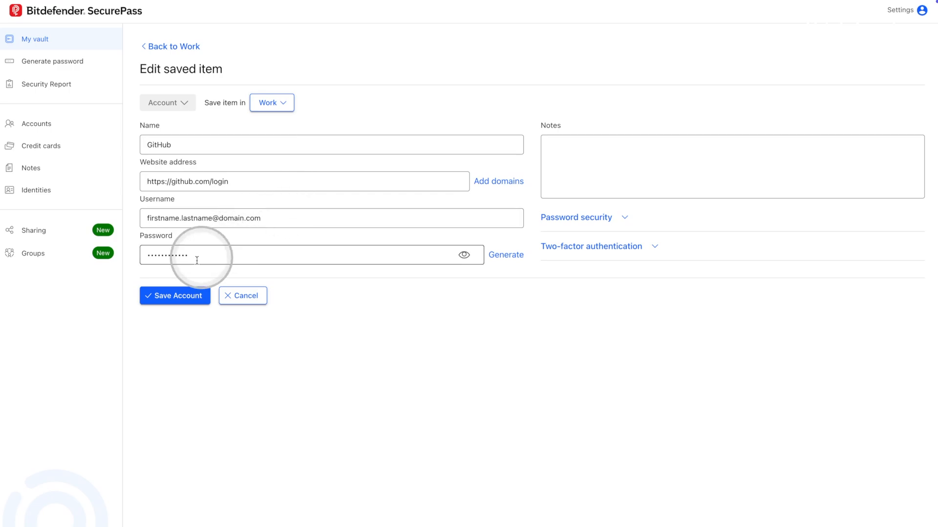
{"action": "left_click", "coordinate": [175, 296]}
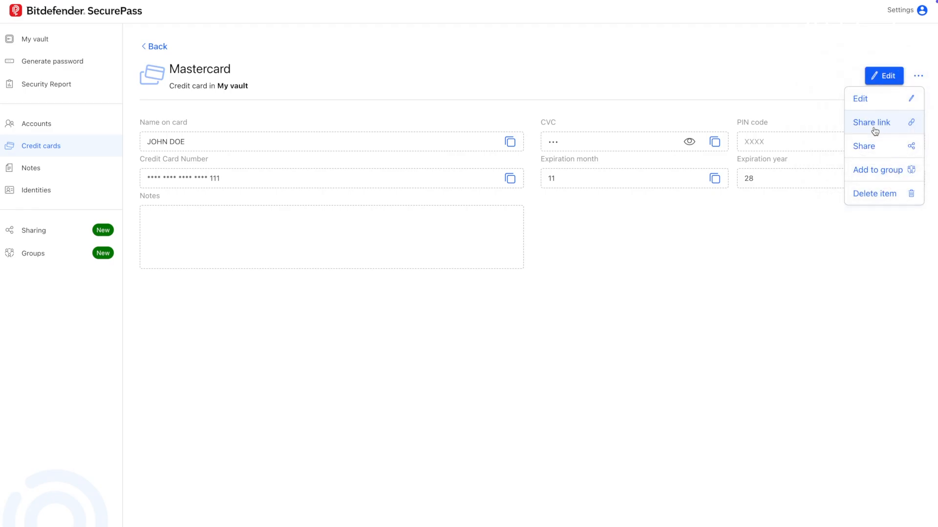
Create and copy a password-protected Mastercard share link (expires 30/11/2024, two uses), then open it.
{"action": "left_click", "coordinate": [871, 122]}
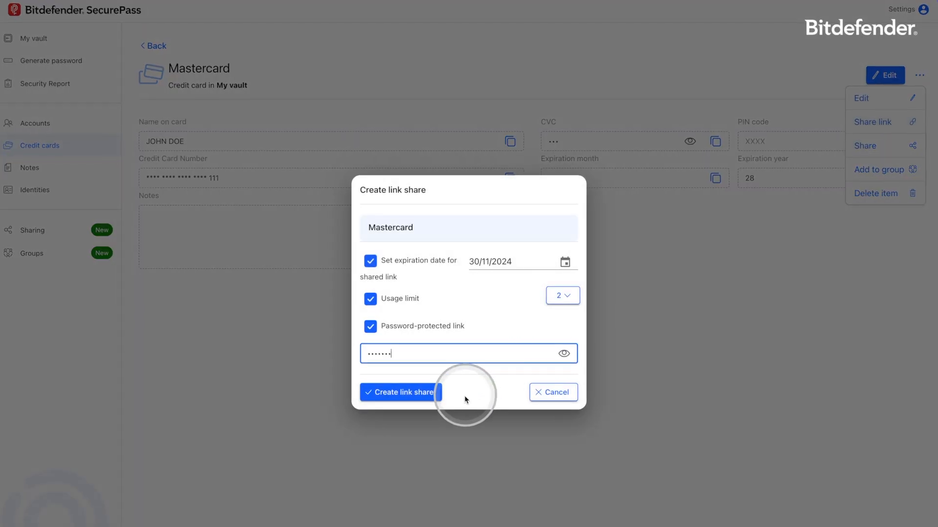
{"action": "left_click", "coordinate": [400, 392]}
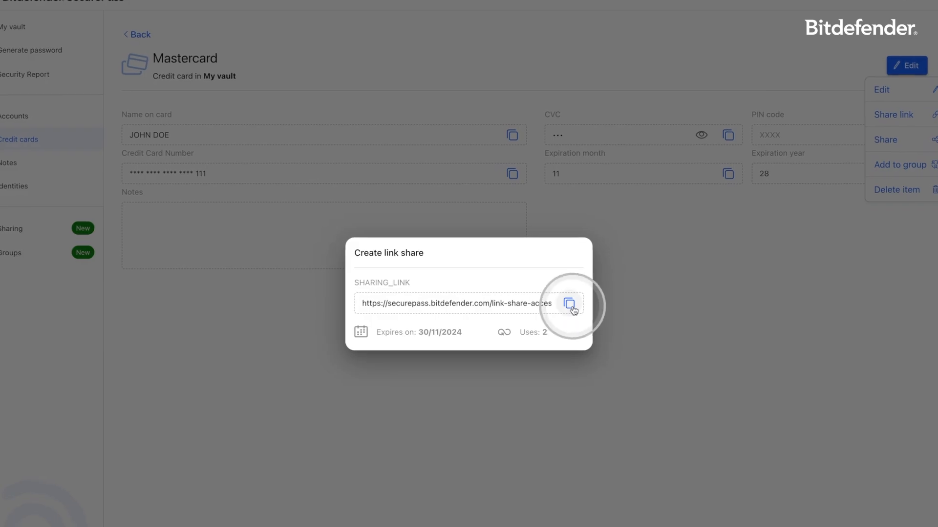
{"action": "left_click", "coordinate": [569, 304]}
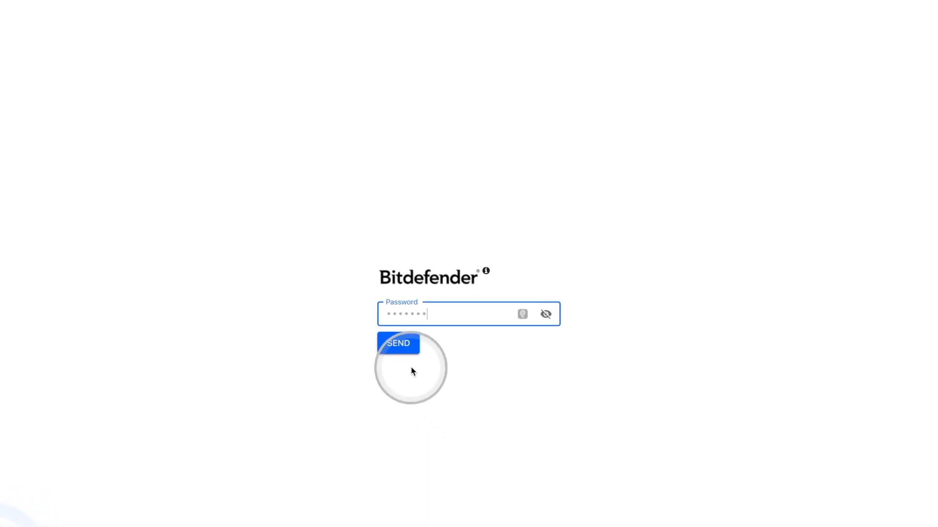
{"action": "left_click", "coordinate": [397, 344]}
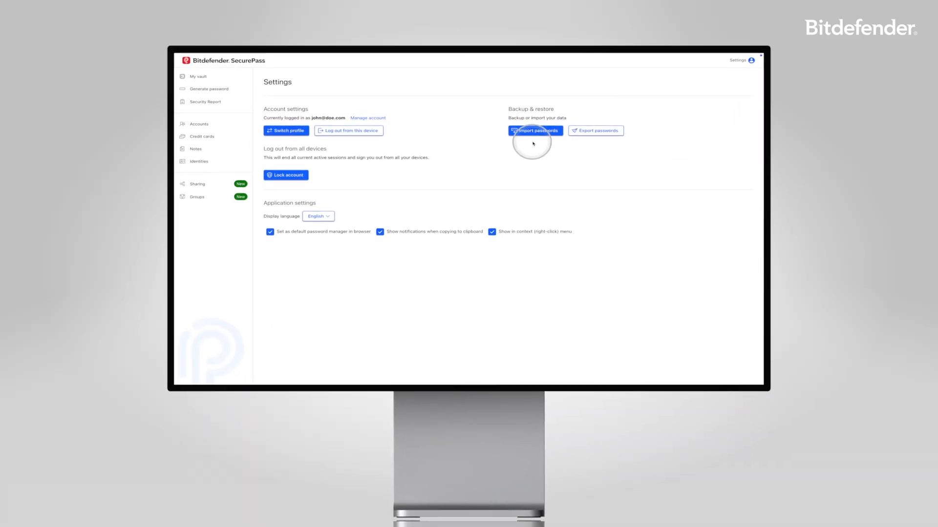
{"action": "left_click", "coordinate": [535, 130]}
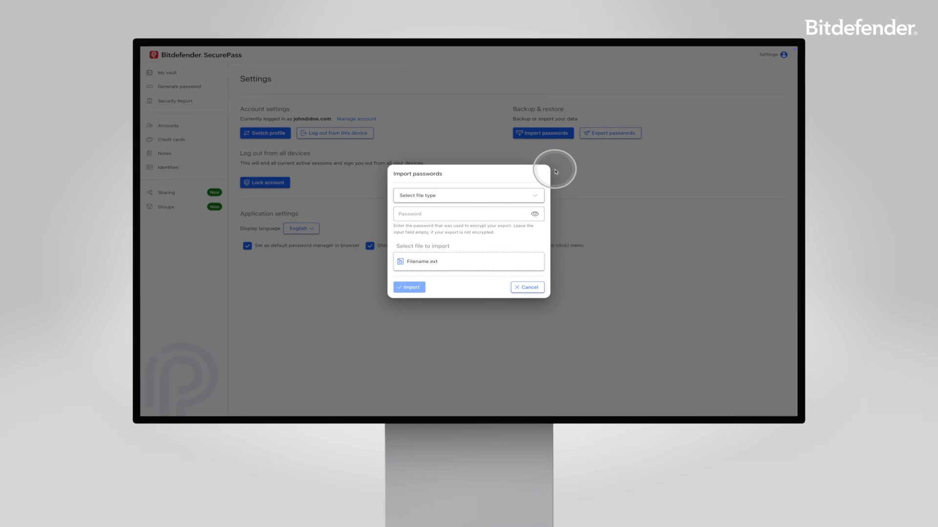
{"action": "left_click", "coordinate": [468, 195]}
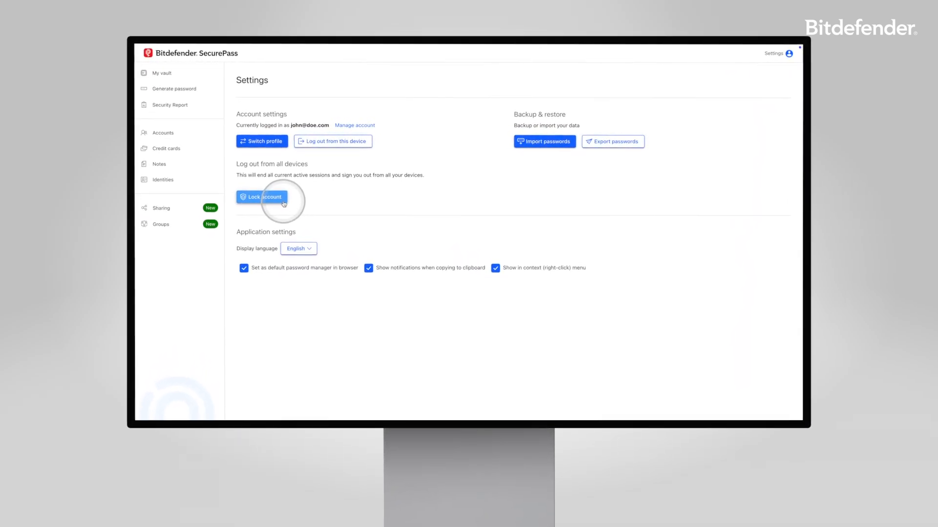
Lock the account on all devices, log back in with Bitdefender, and list display languages.
{"action": "left_click", "coordinate": [261, 197]}
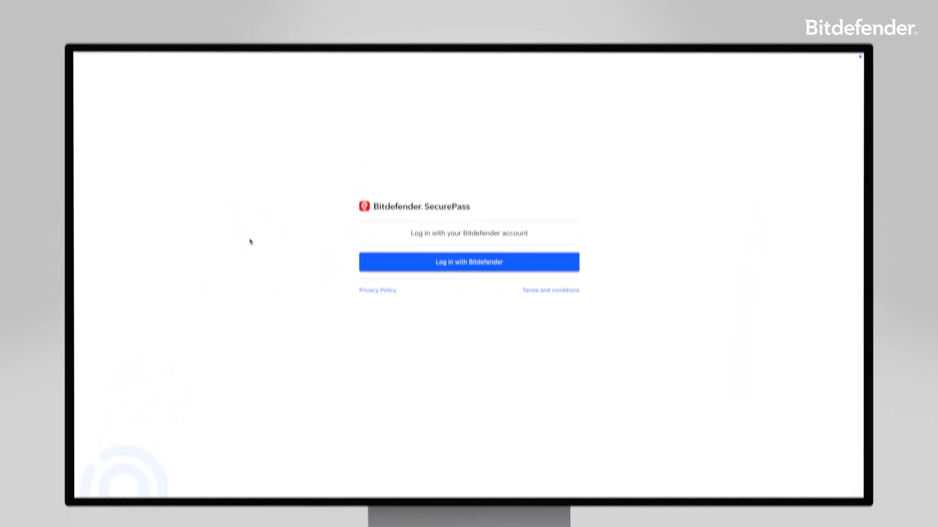
{"action": "left_click", "coordinate": [470, 262]}
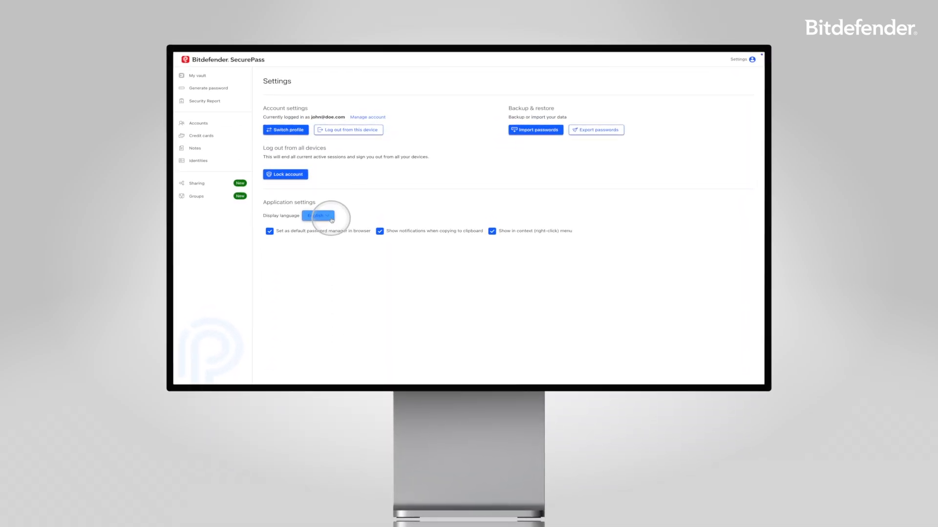
{"action": "left_click", "coordinate": [317, 215]}
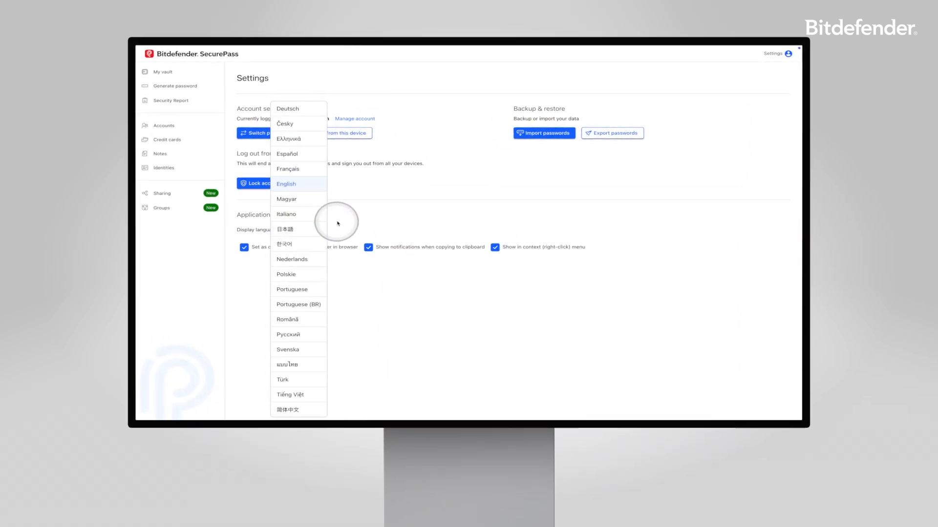